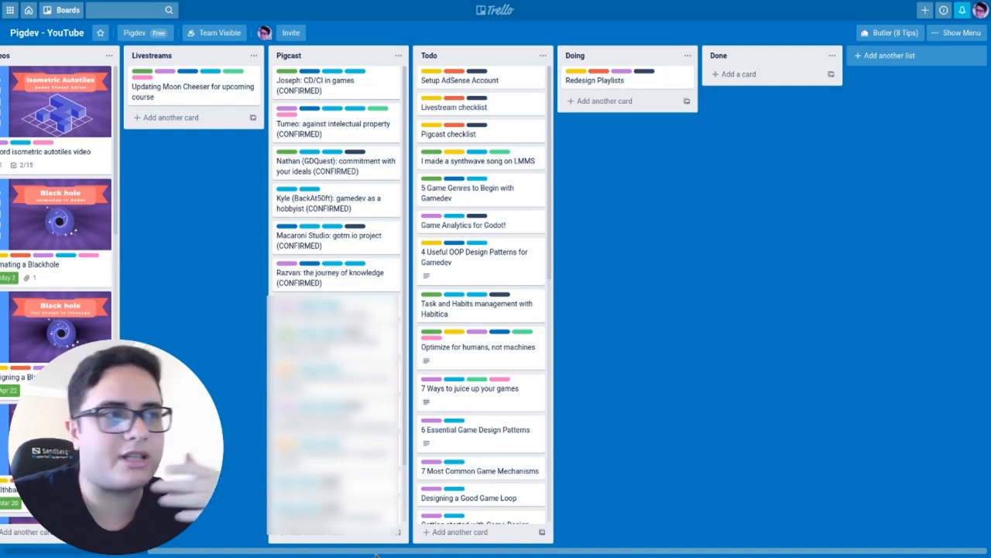
# Scroll through the open board, then go to the boards overview and scroll to the team boards.
pyautogui.hscroll(-3)
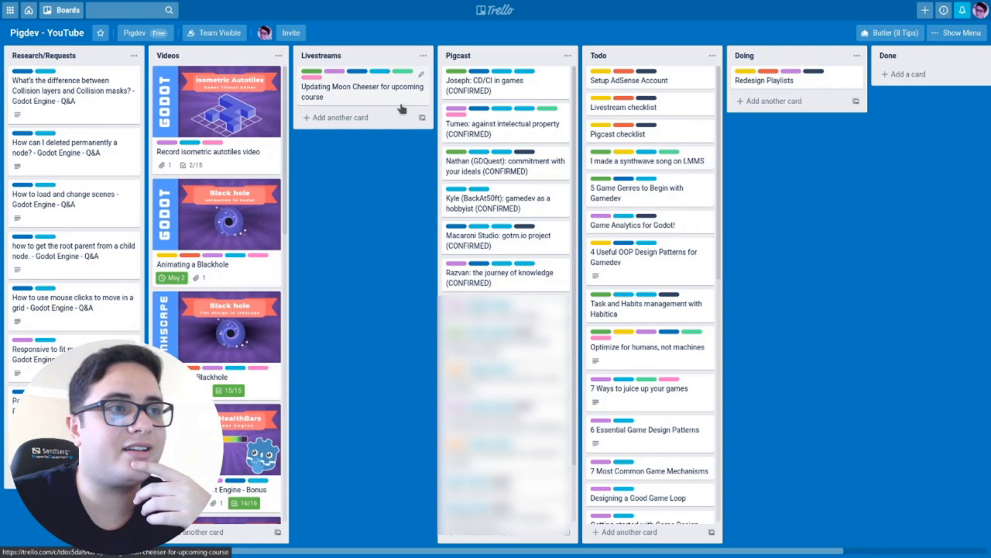
pyautogui.hscroll(3)
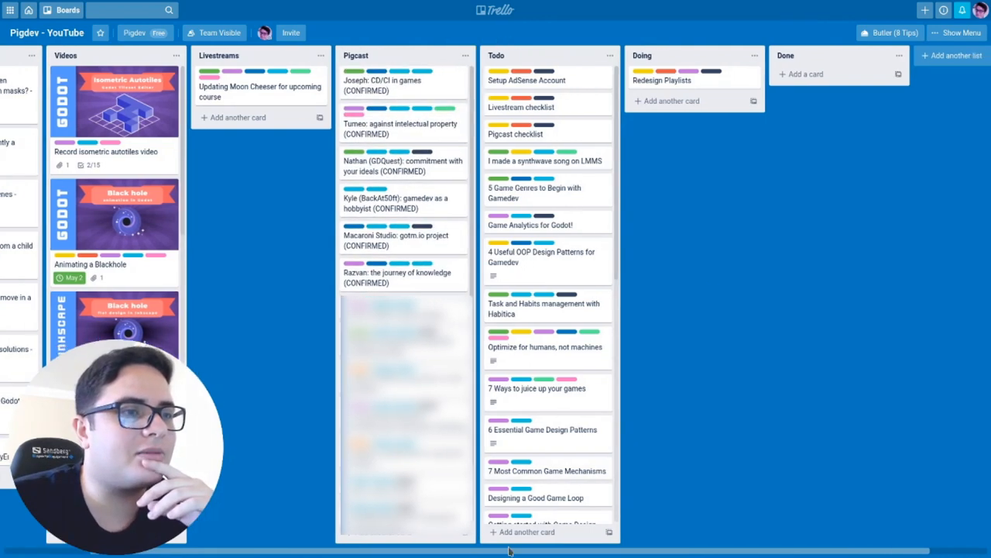
pyautogui.hscroll(3)
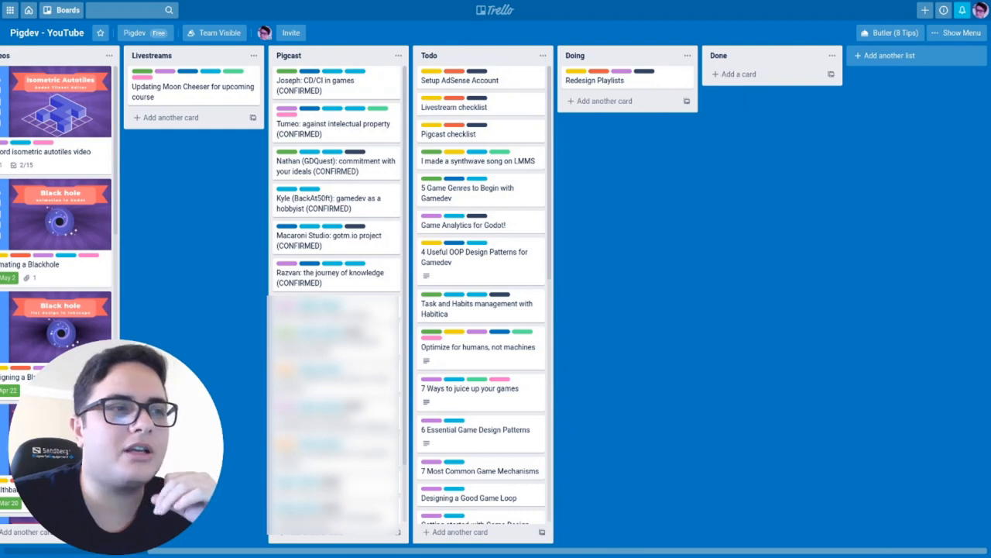
pyautogui.moveTo(196, 354)
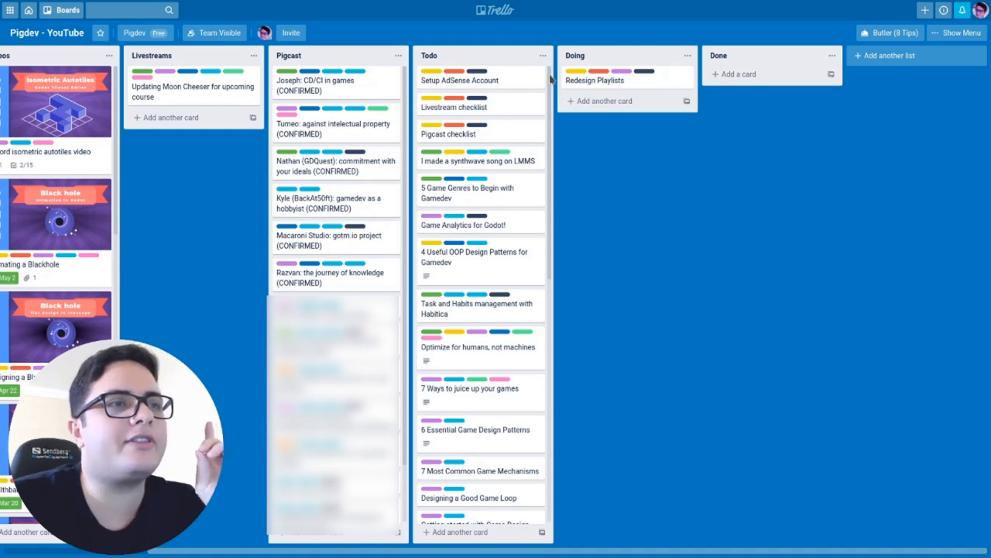
pyautogui.scroll(-3)
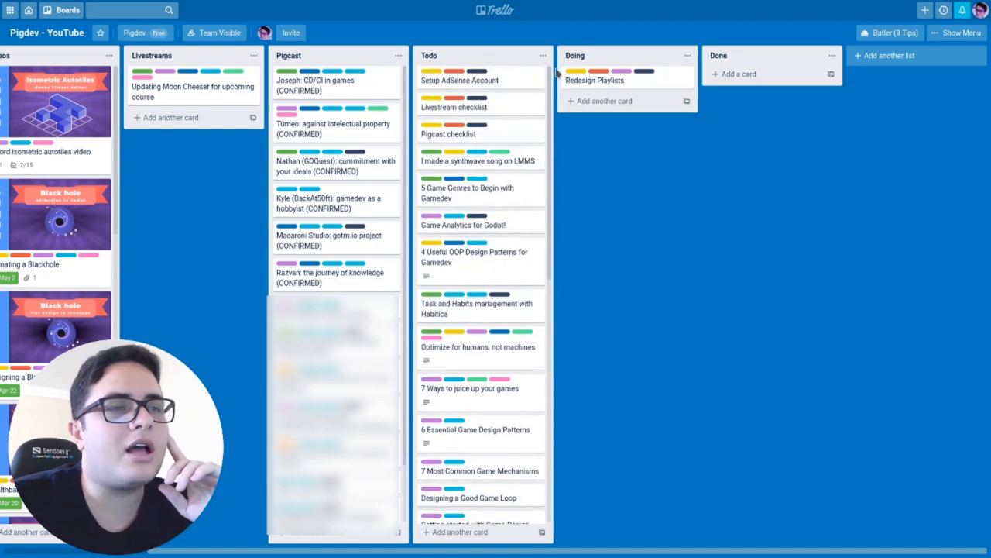
pyautogui.moveTo(556, 127)
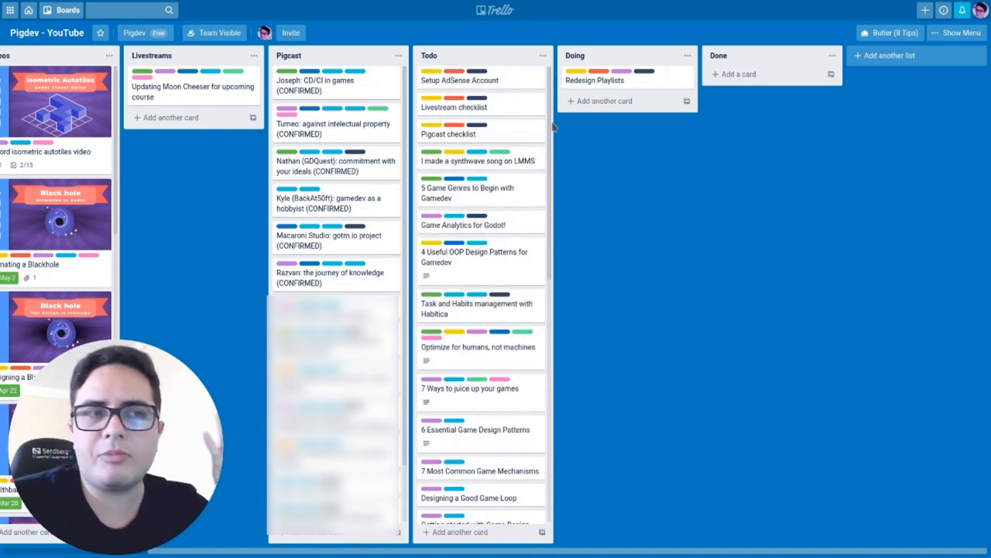
pyautogui.scroll(-3)
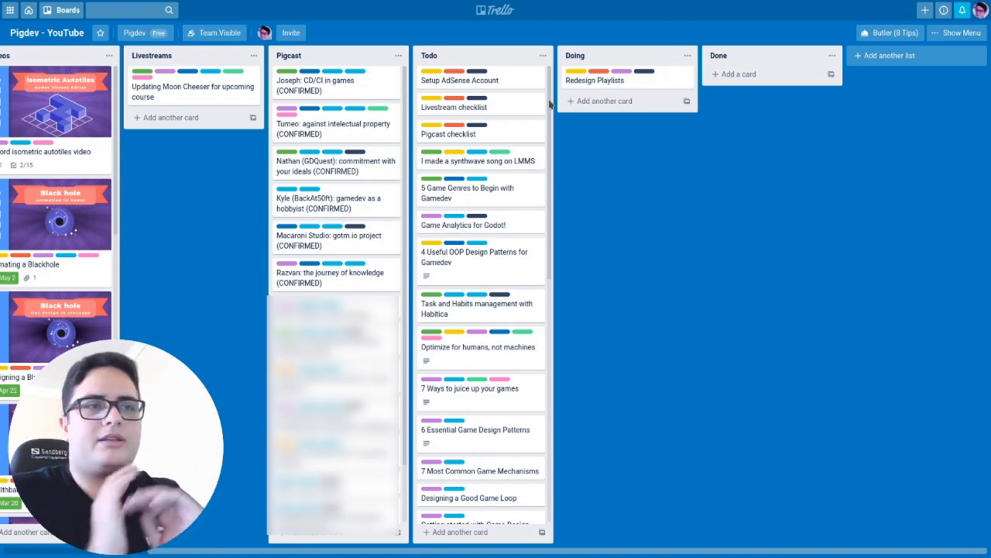
pyautogui.moveTo(517, 217)
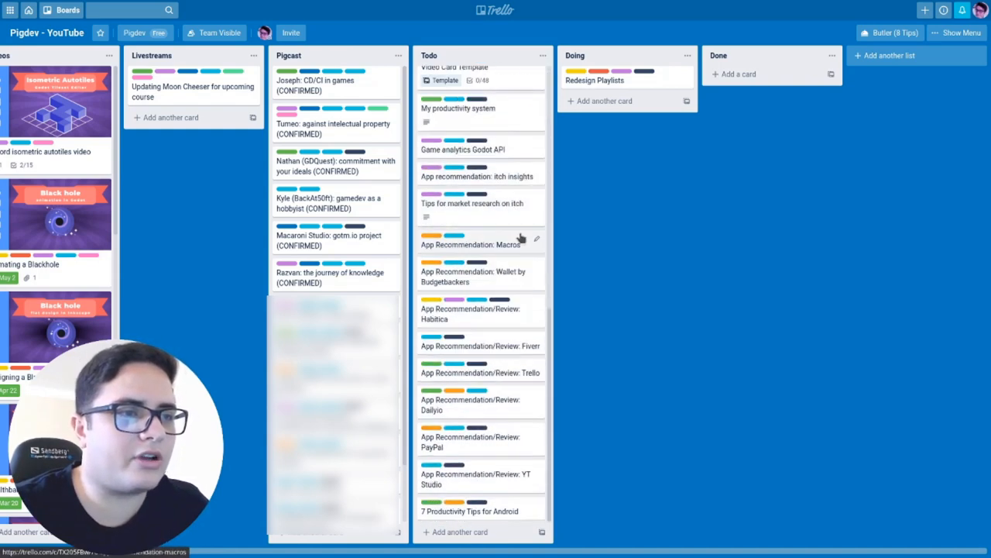
pyautogui.scroll(-3)
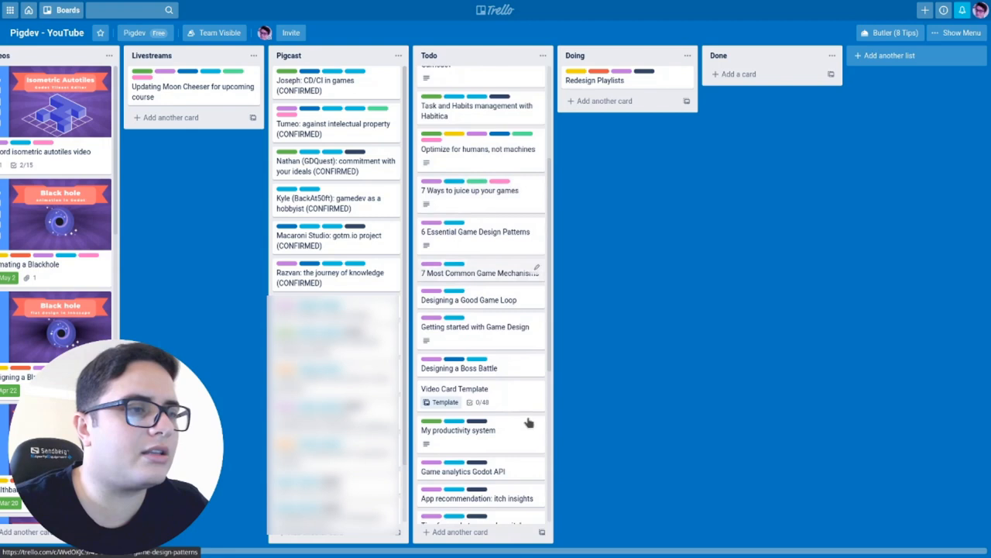
pyautogui.scroll(-3)
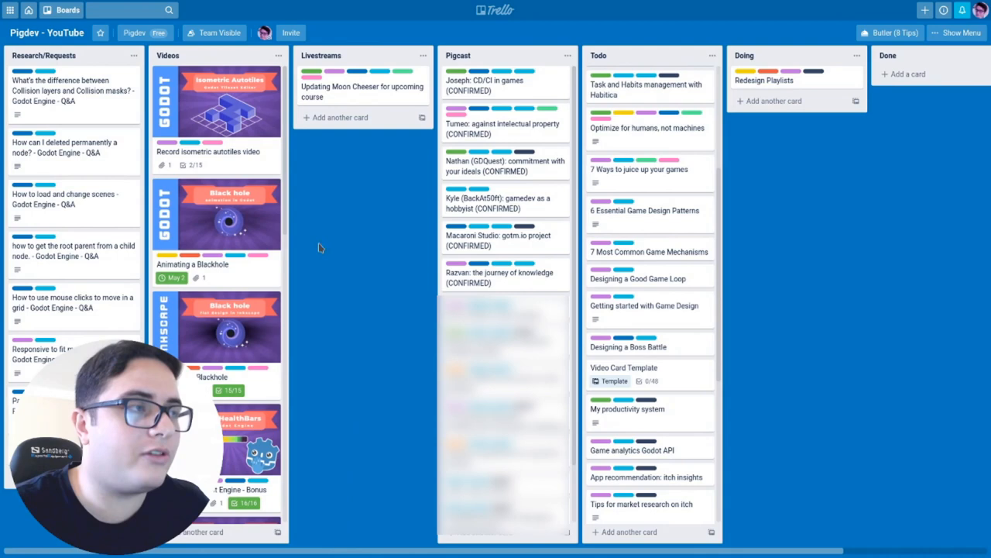
pyautogui.moveTo(439, 250)
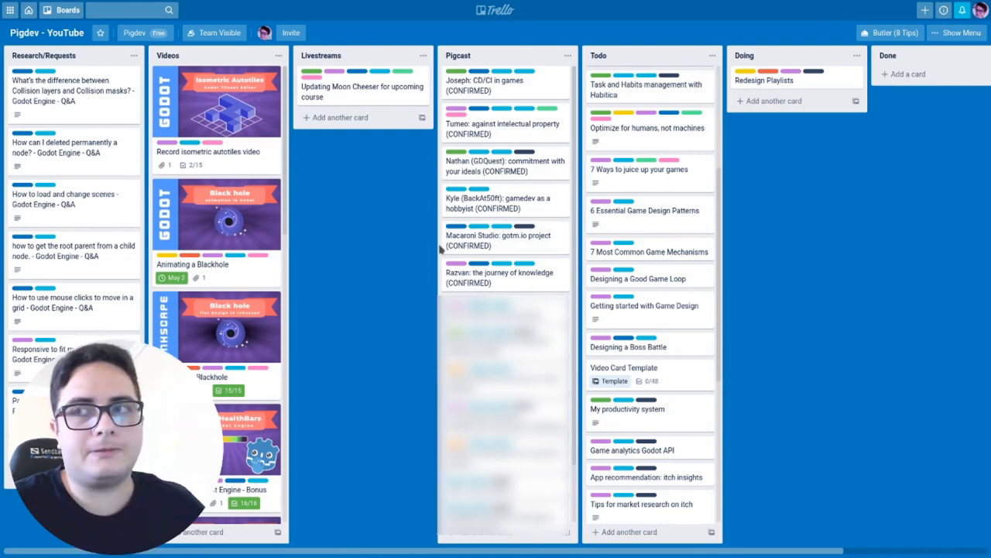
pyautogui.moveTo(495, 240)
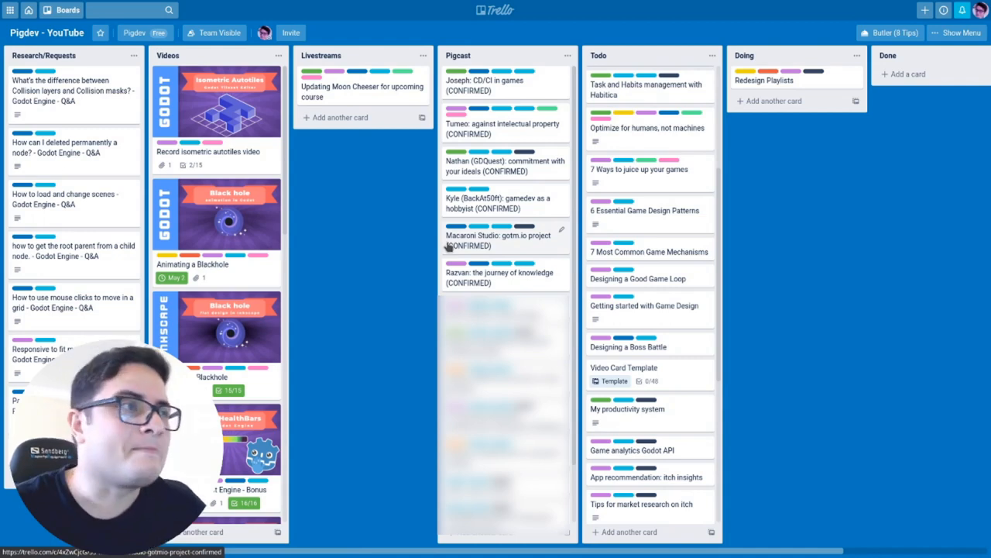
pyautogui.click(63, 10)
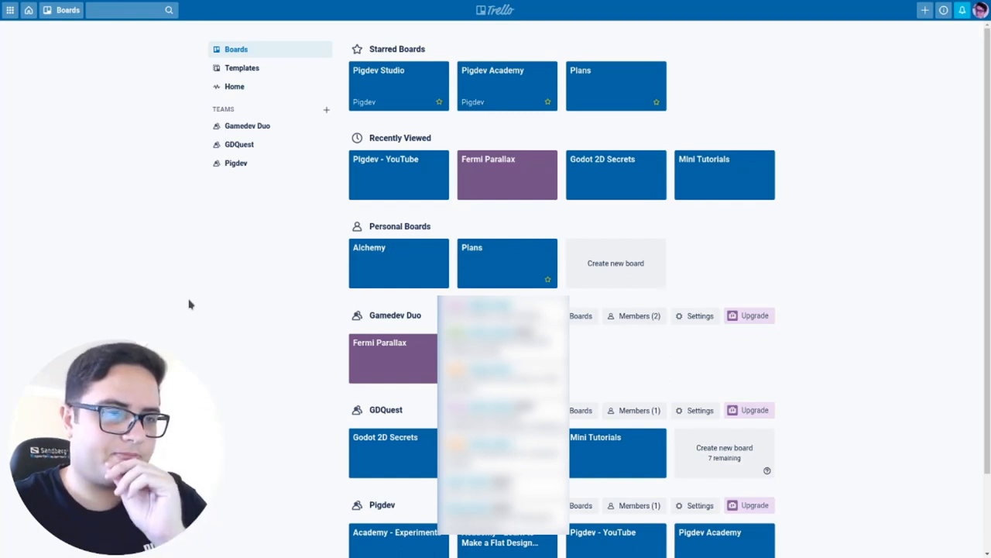
pyautogui.scroll(-3)
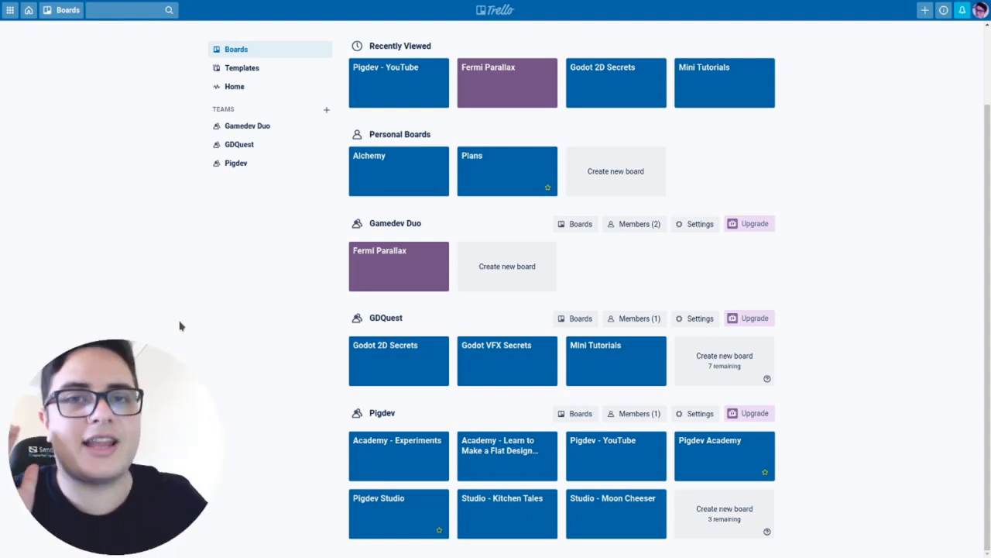
pyautogui.moveTo(228, 359)
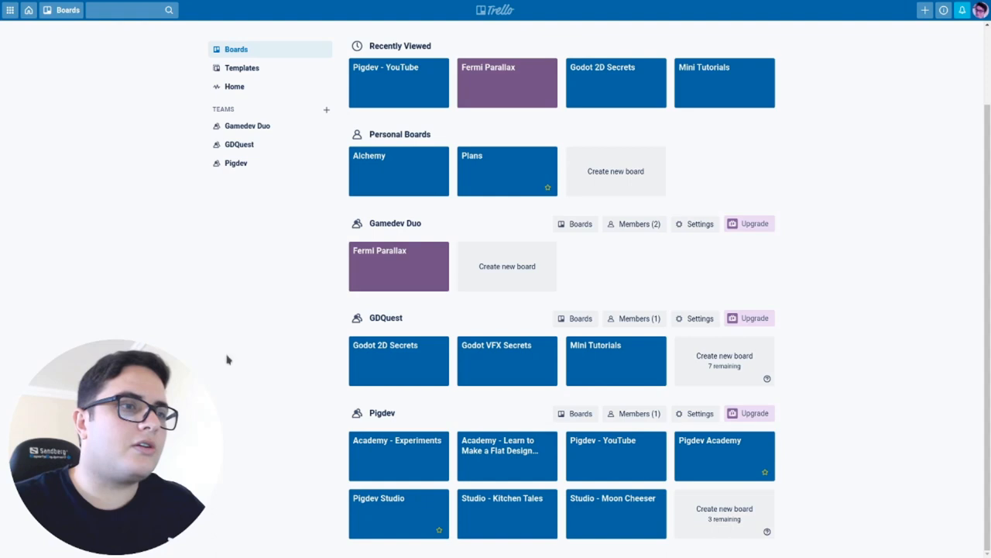
# Look over the Academy - Experiments board and a second board, returning to the boards overview each time.
pyautogui.click(398, 455)
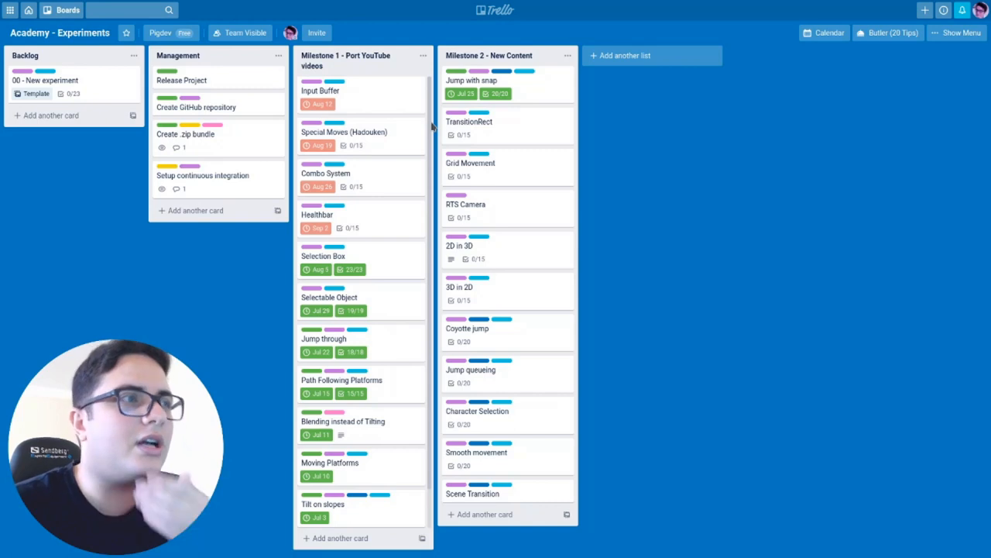
pyautogui.click(67, 10)
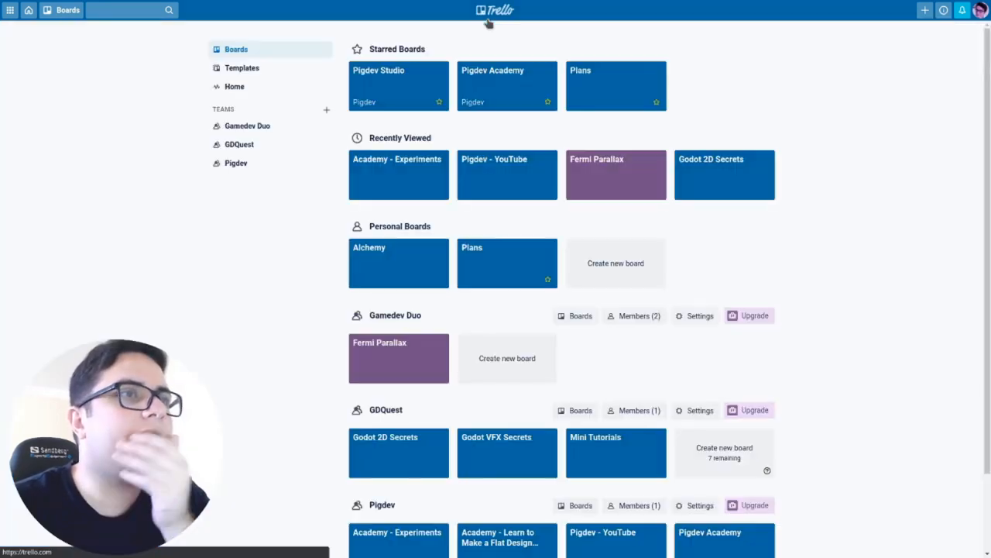
pyautogui.moveTo(597, 234)
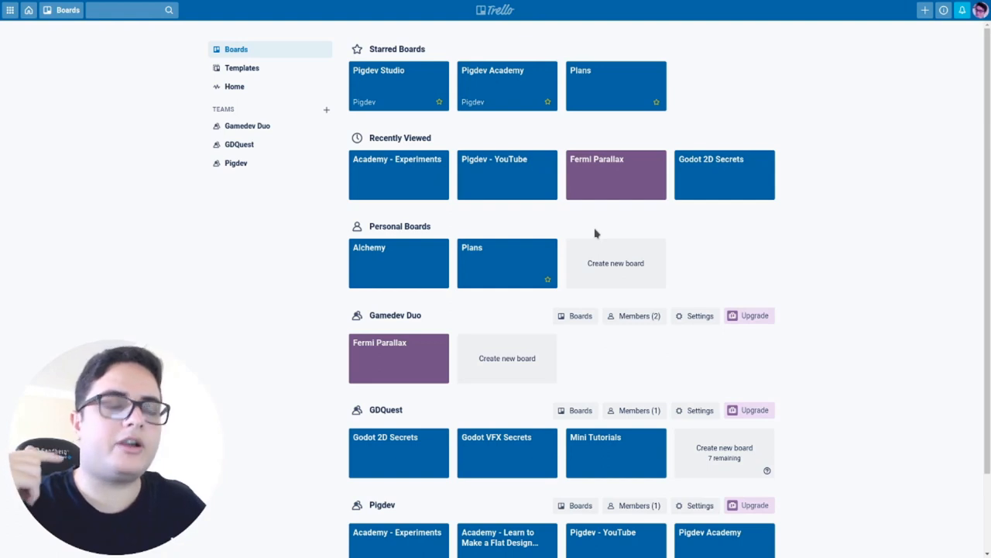
pyautogui.click(398, 174)
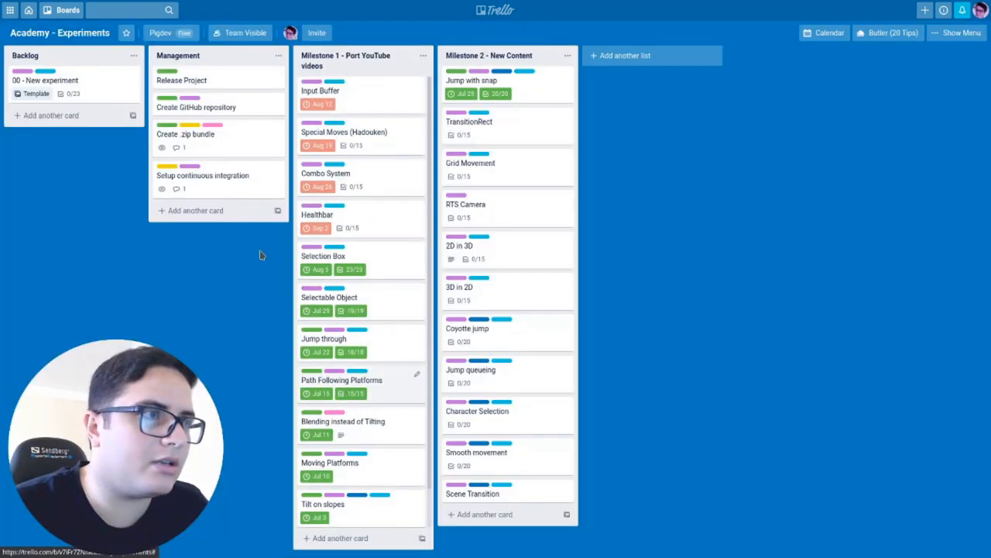
pyautogui.moveTo(375, 236)
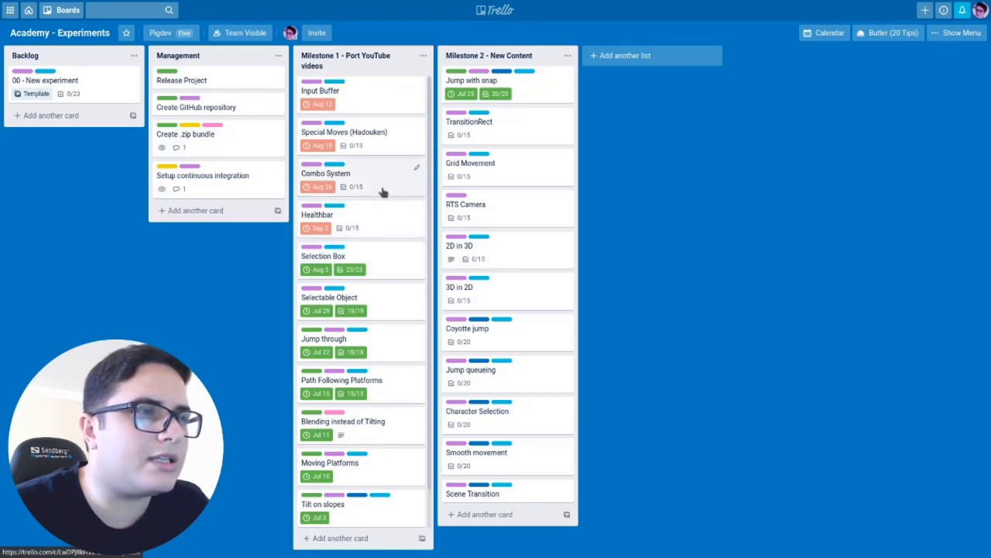
pyautogui.moveTo(387, 139)
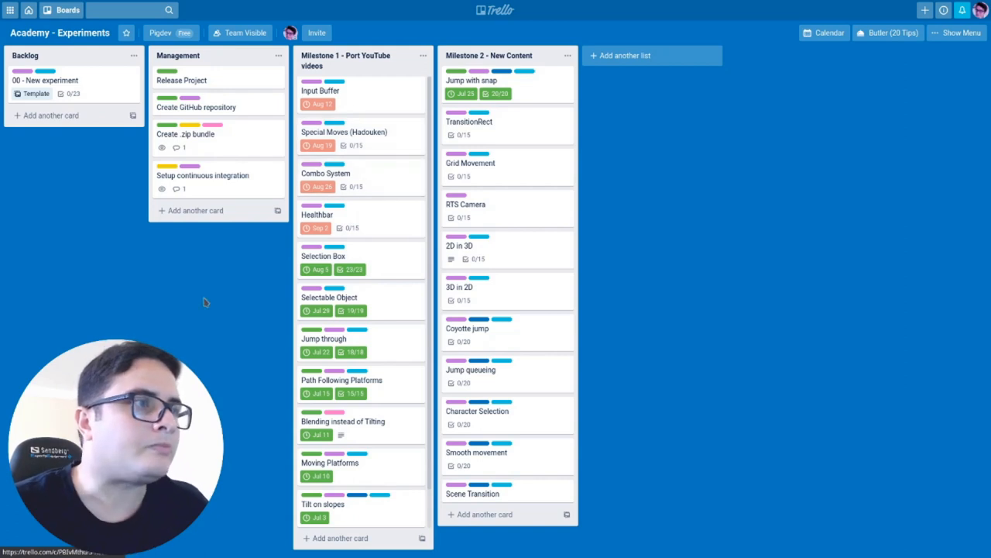
pyautogui.click(67, 10)
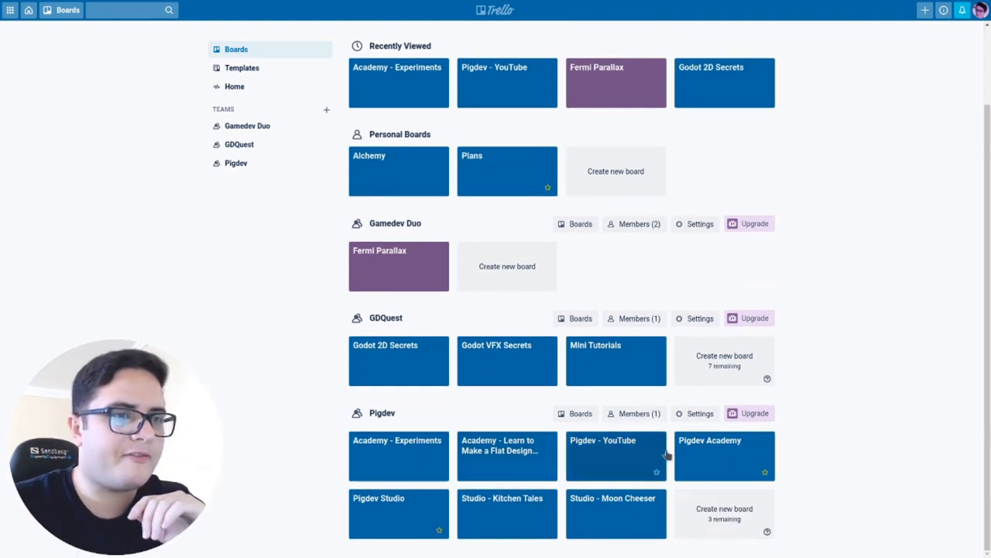
# View the Pigdev Academy board's Todo, Doing and Done lists, then switch to the itch.io Creator Dashboard.
pyautogui.click(710, 455)
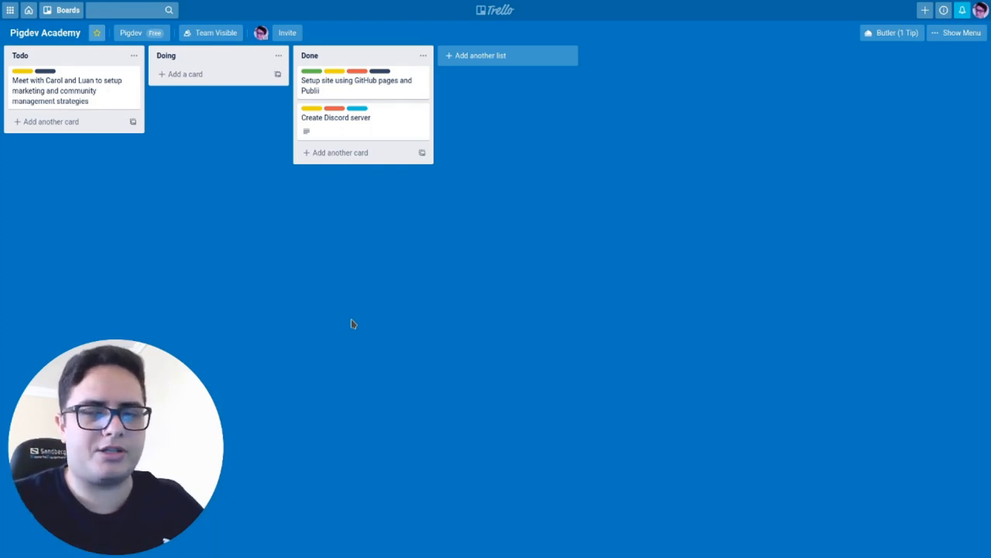
pyautogui.click(68, 10)
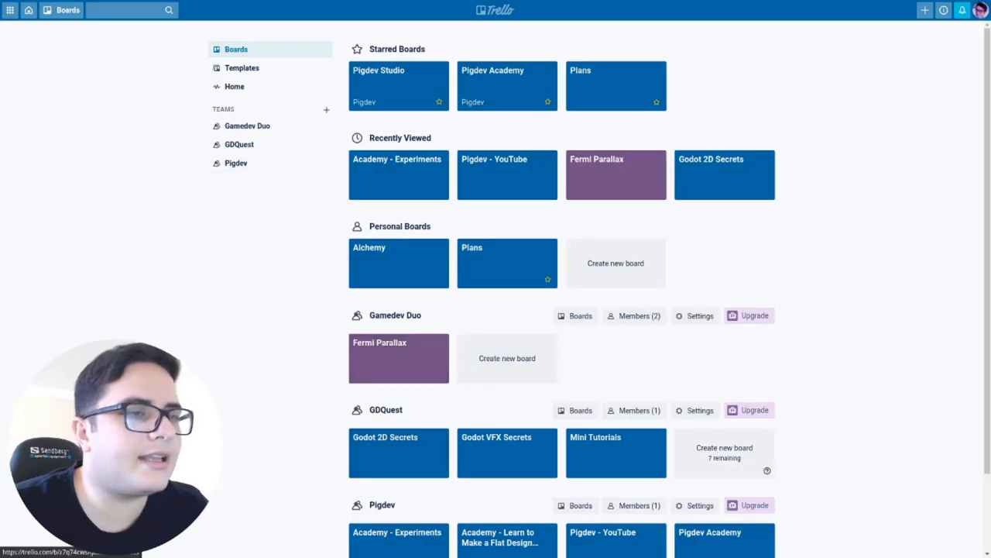
pyautogui.scroll(-3)
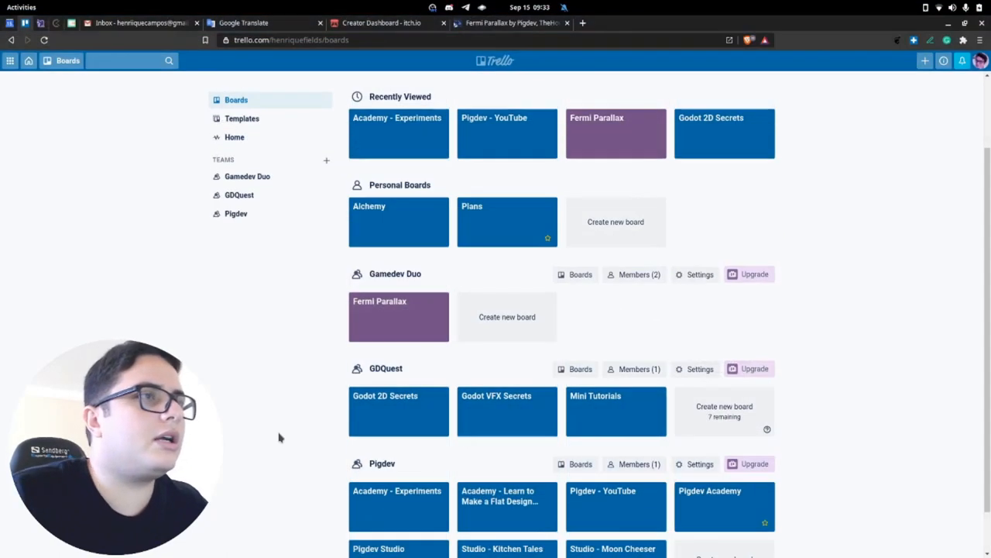
pyautogui.click(379, 23)
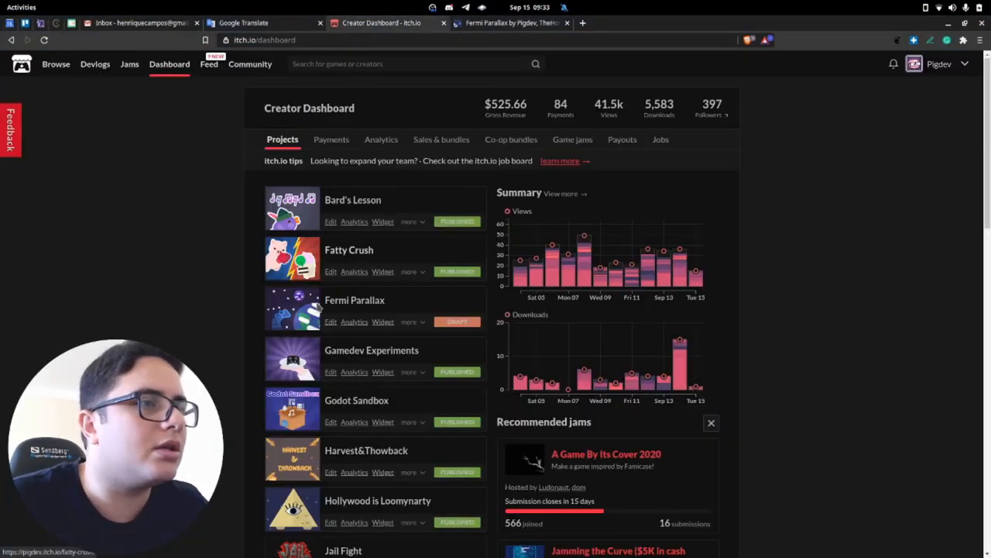
# Open the Gamedev Experiments project page in full screen and scroll down it.
pyautogui.click(372, 350)
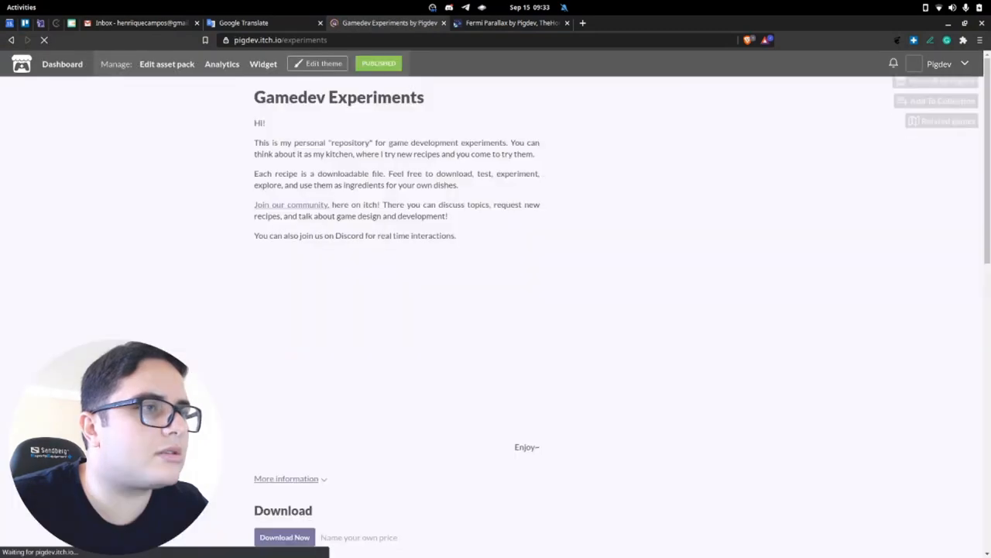
pyautogui.press('F11')
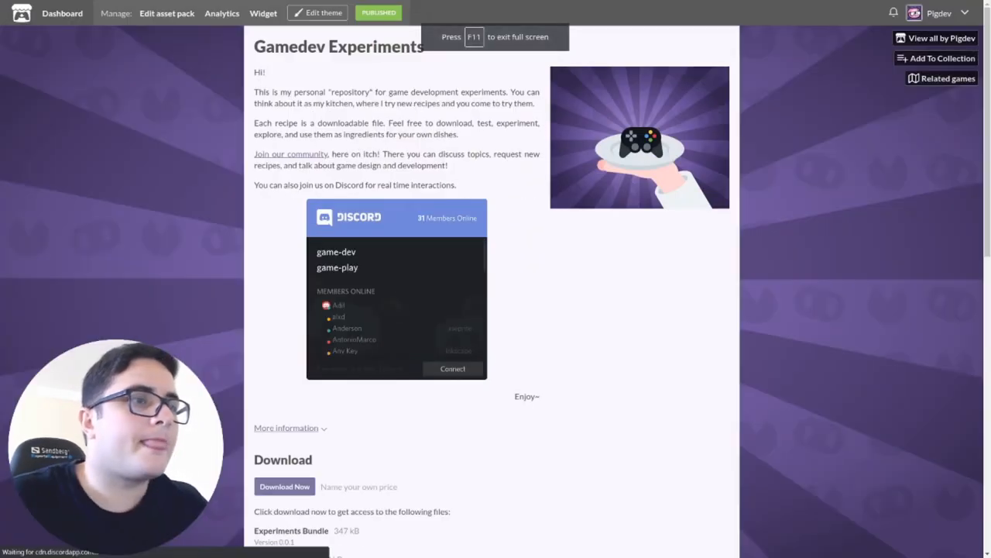
pyautogui.scroll(-3)
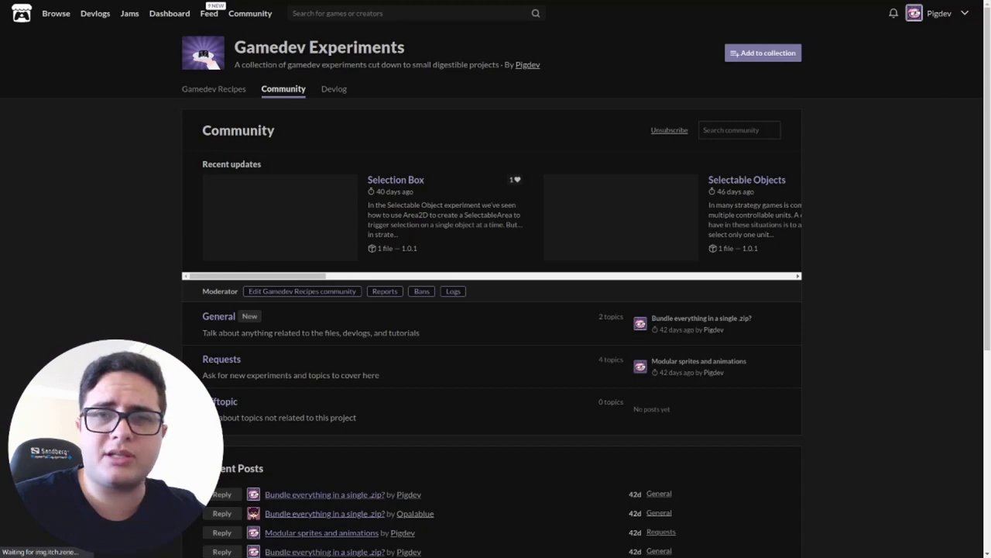
# Scroll down the Gamedev Experiments community page to its recent updates.
pyautogui.scroll(-3)
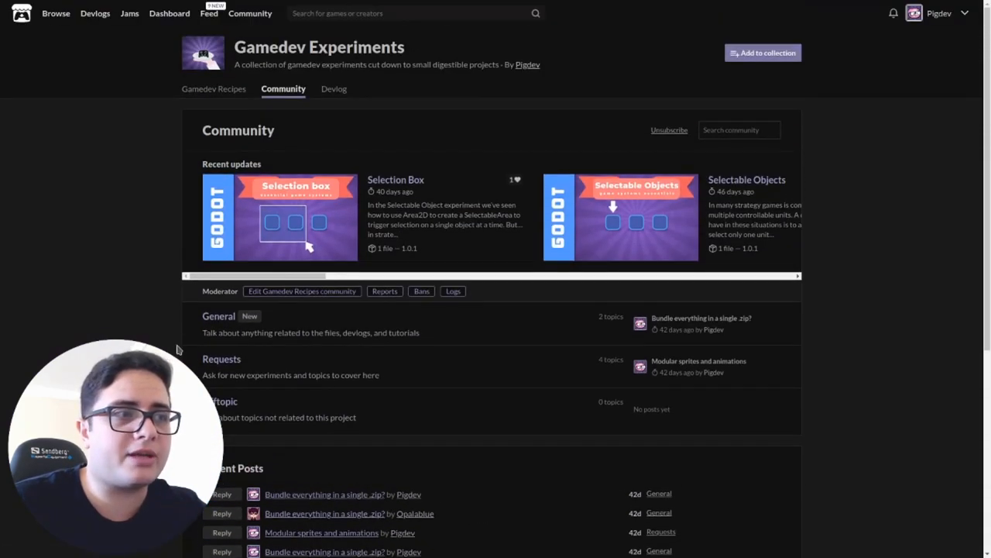
pyautogui.moveTo(219, 363)
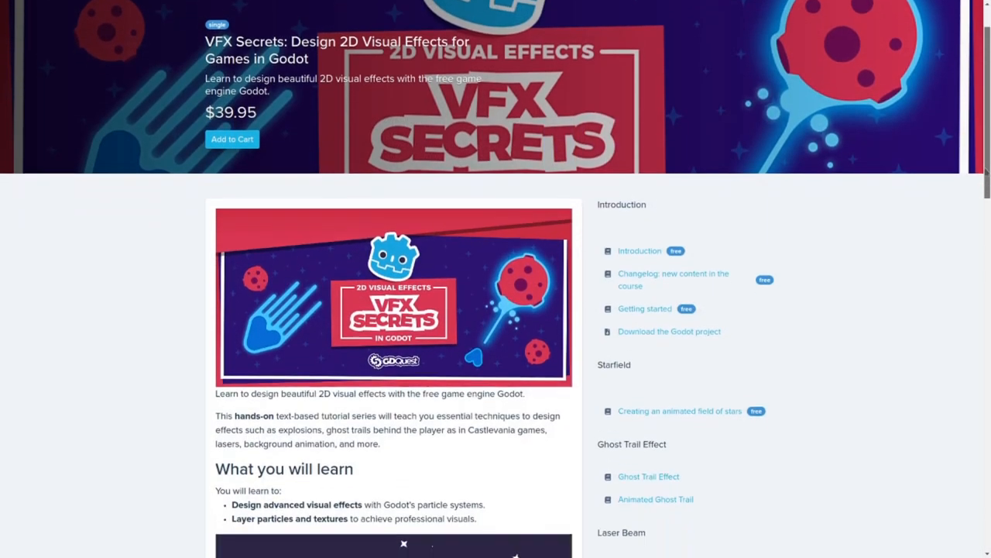
pyautogui.scroll(-3)
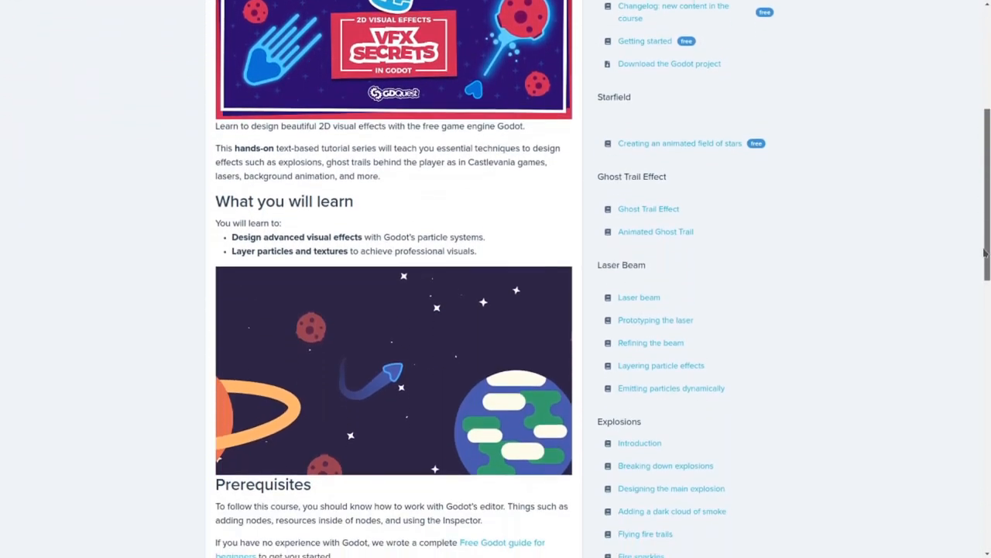
pyautogui.scroll(-3)
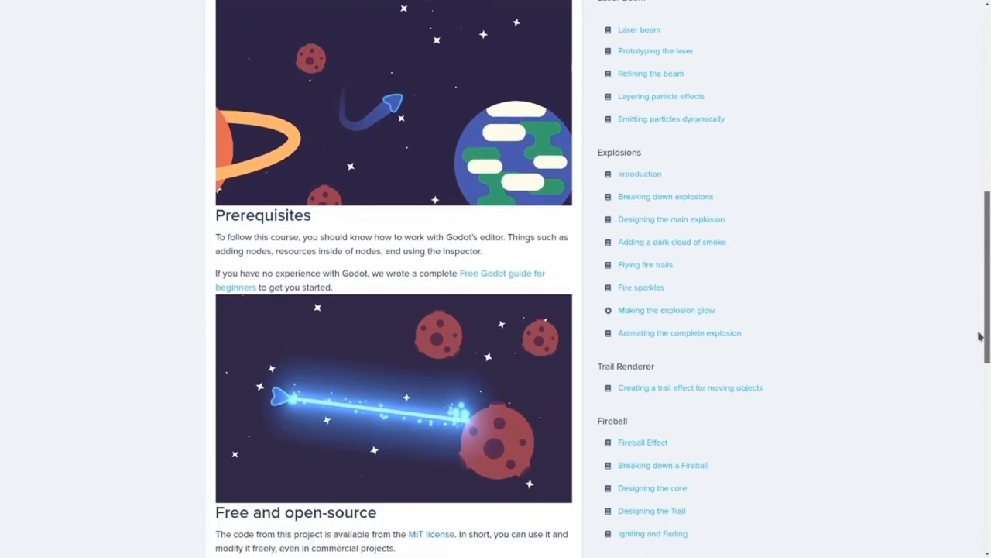
pyautogui.scroll(-3)
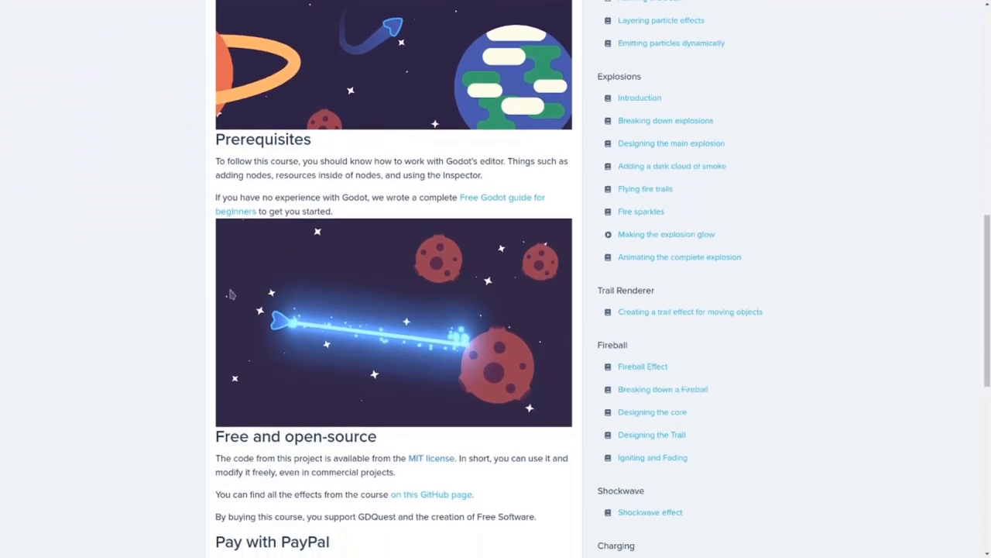
pyautogui.scroll(-3)
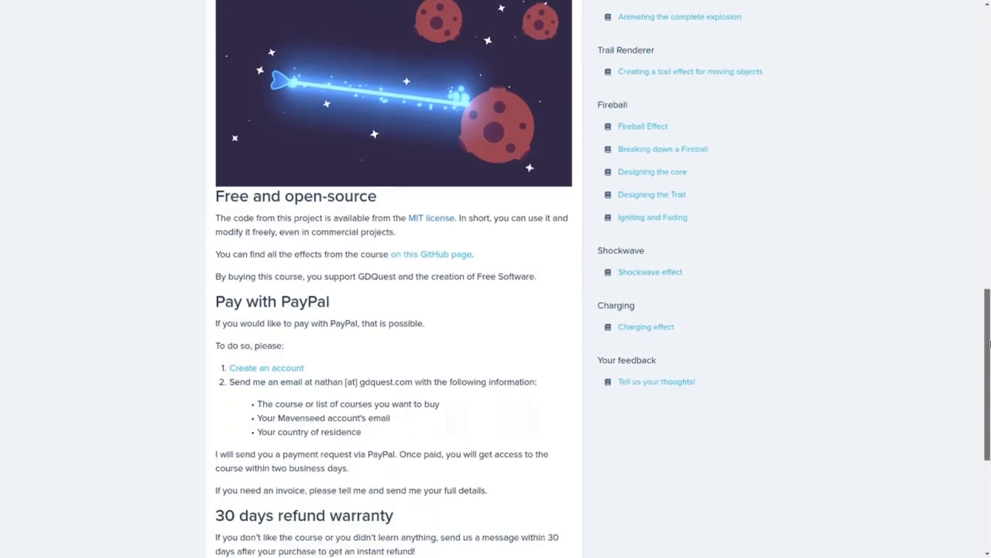
pyautogui.scroll(-3)
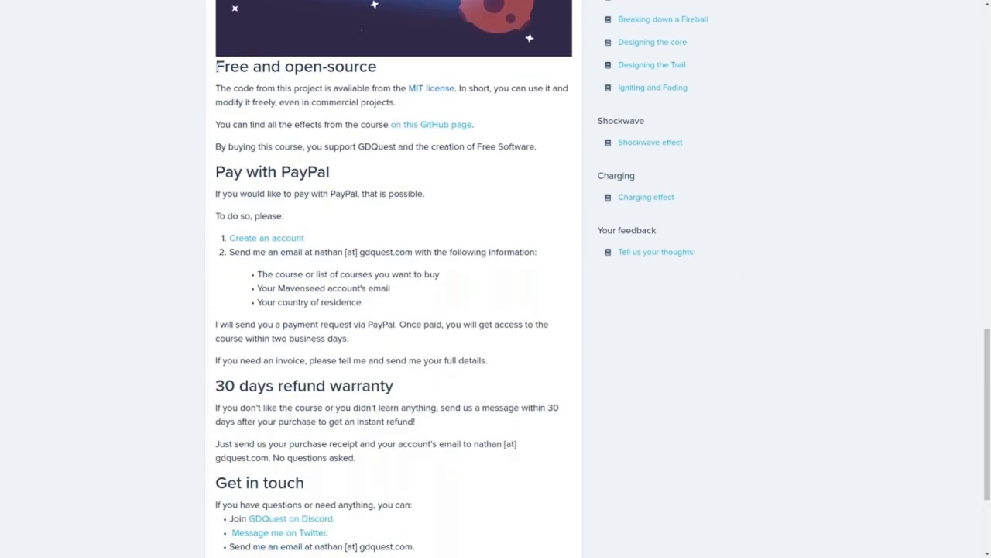